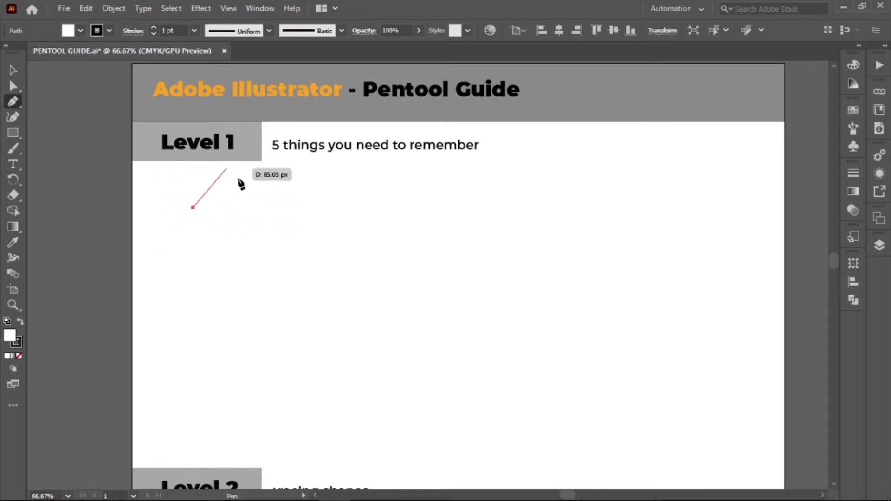
# Step: Extend the zigzag below the Level 1 heading with three straight corner anchors
pyautogui.click(282, 207)
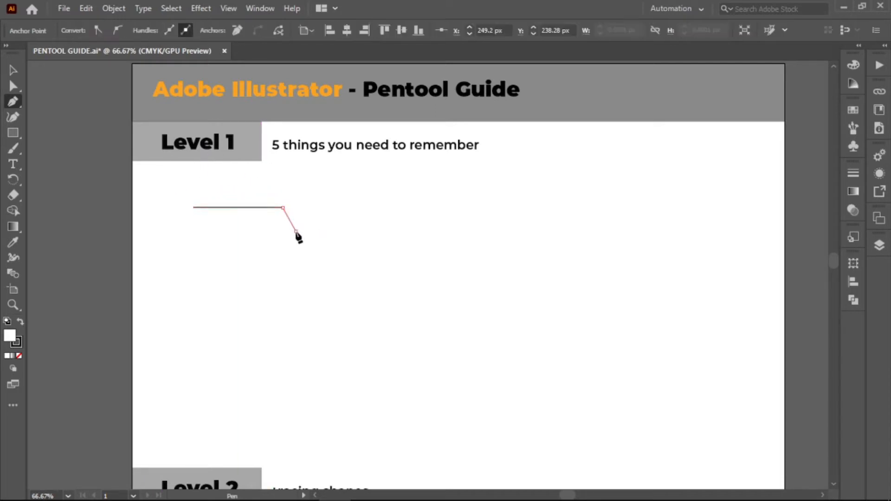
pyautogui.click(349, 200)
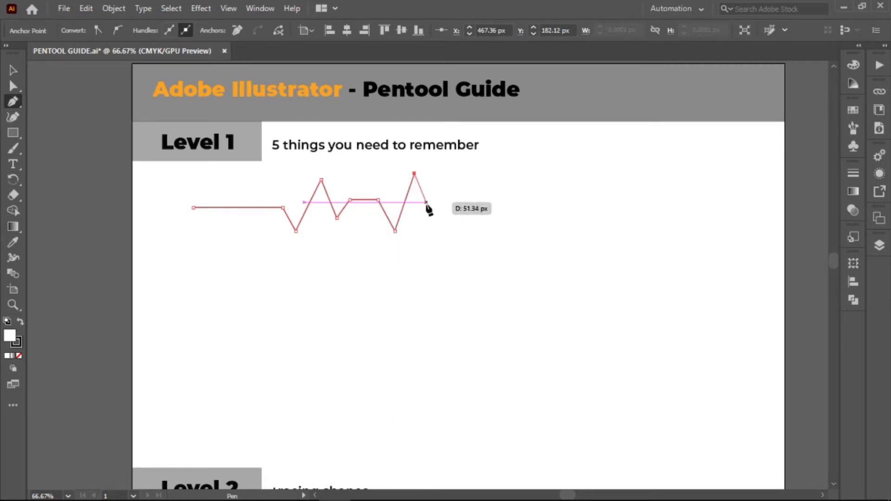
pyautogui.click(426, 263)
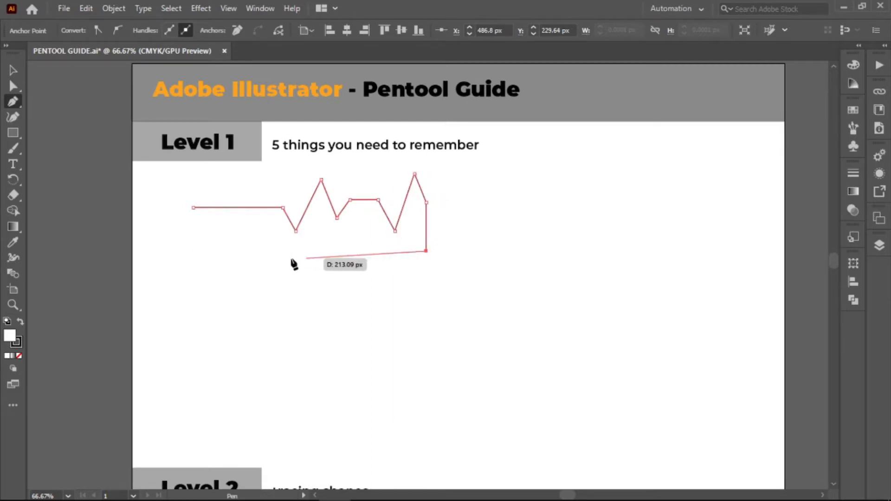
pyautogui.moveTo(196, 255)
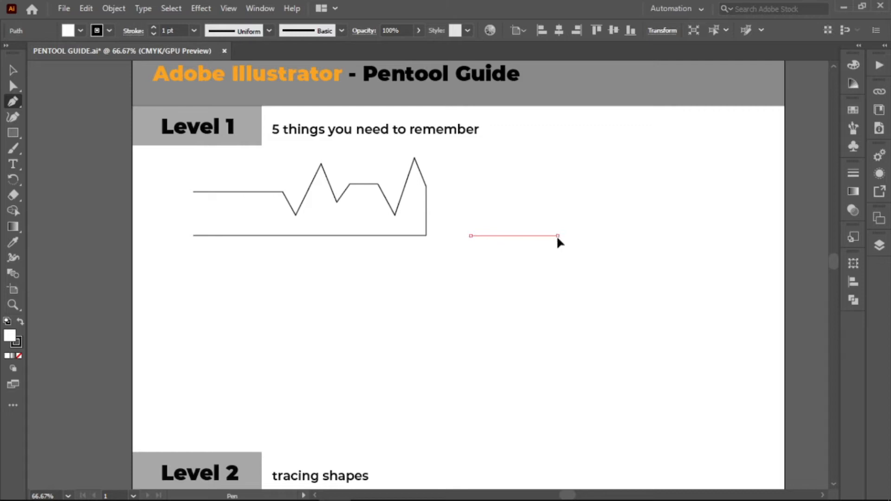
# Step: Draw a two-curve wave beside the zigzag, then reshape its bottom dip with Direct Selection
pyautogui.moveTo(557, 235); pyautogui.dragTo(605, 329)
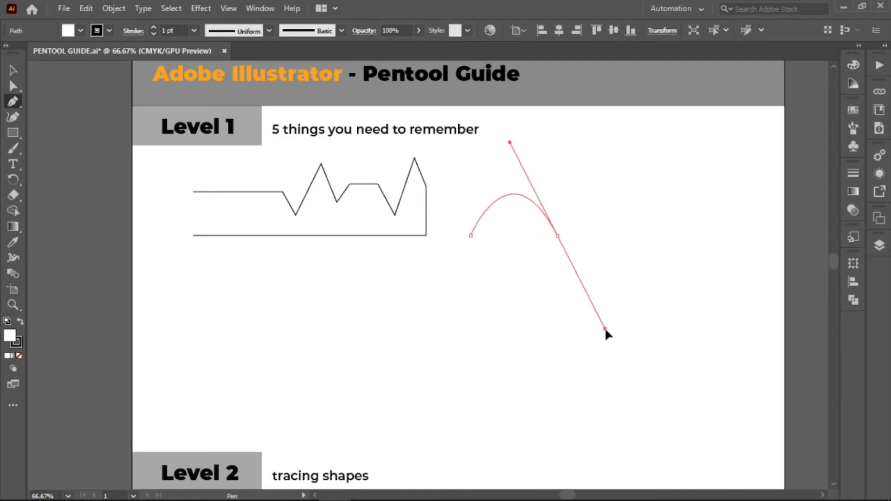
pyautogui.moveTo(557, 235); pyautogui.dragTo(668, 228)
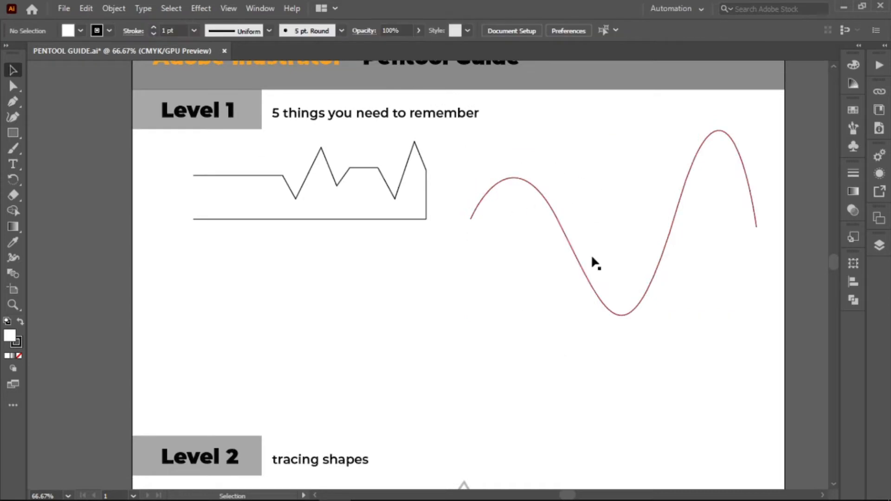
pyautogui.moveTo(552, 226)
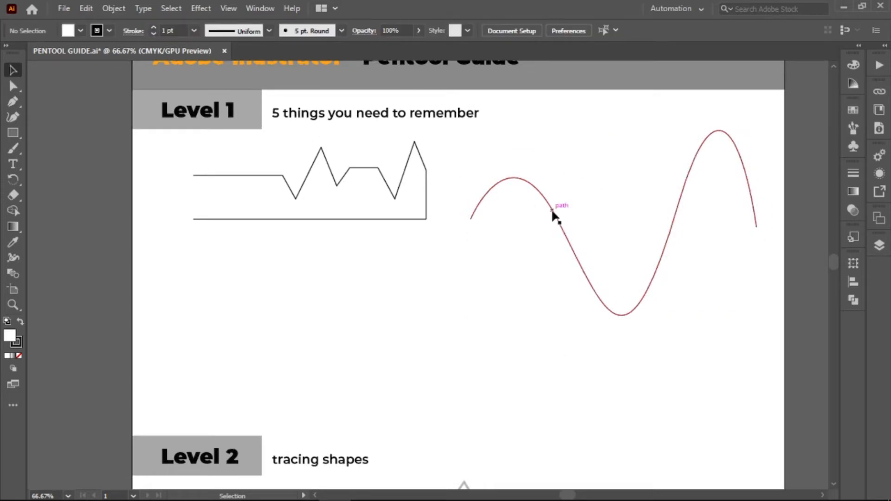
pyautogui.click(554, 221)
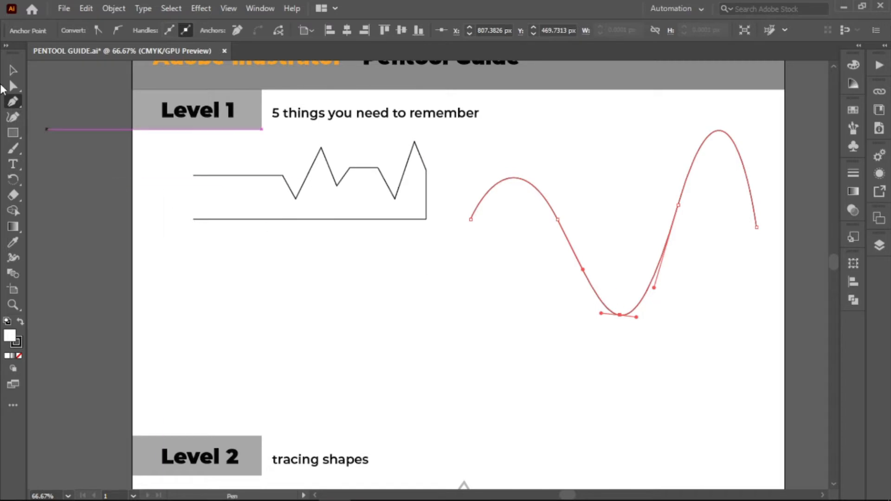
pyautogui.click(13, 87)
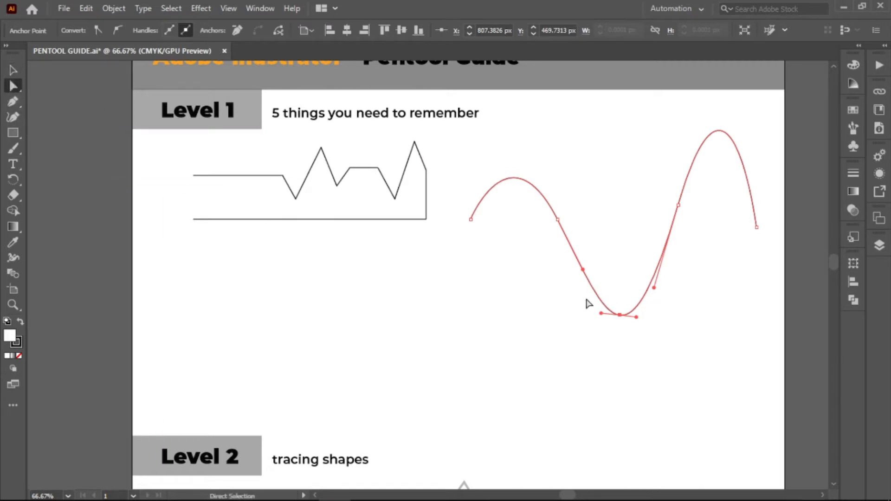
pyautogui.moveTo(603, 314); pyautogui.dragTo(511, 350)
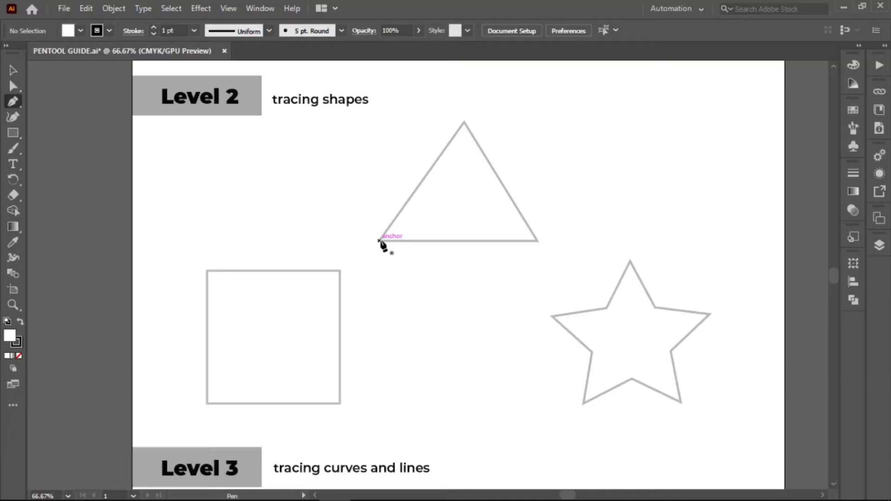
# Step: Trace the Level 2 triangle, square and star with straight corner anchors
pyautogui.click(464, 122)
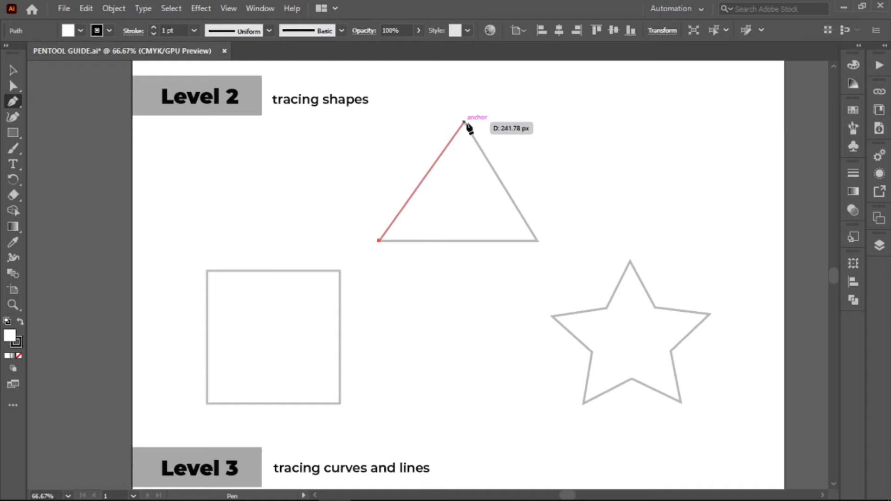
pyautogui.click(379, 242)
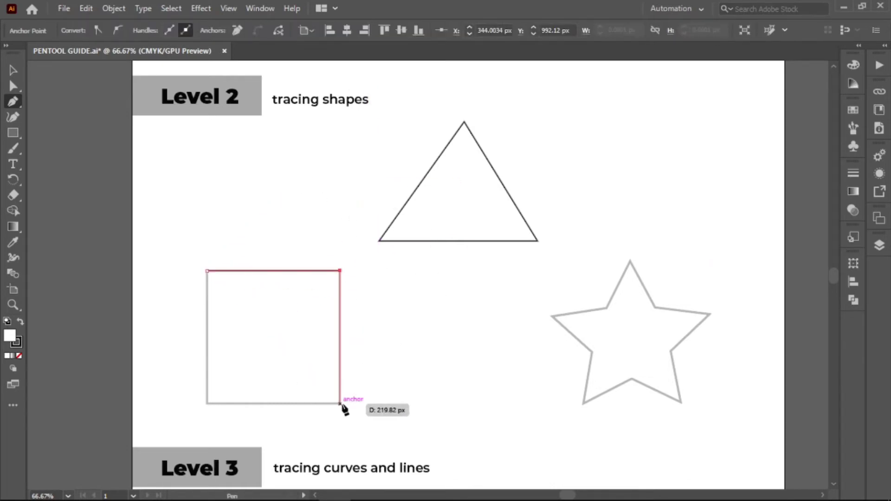
pyautogui.click(207, 271)
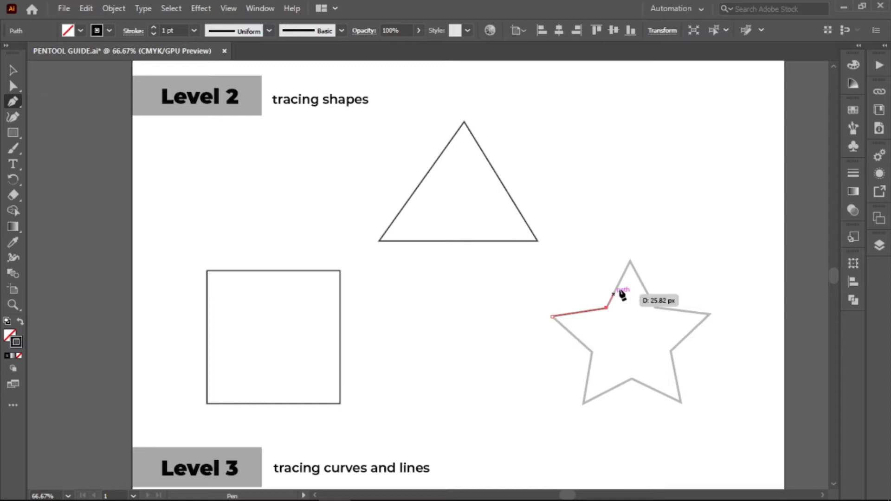
pyautogui.click(709, 318)
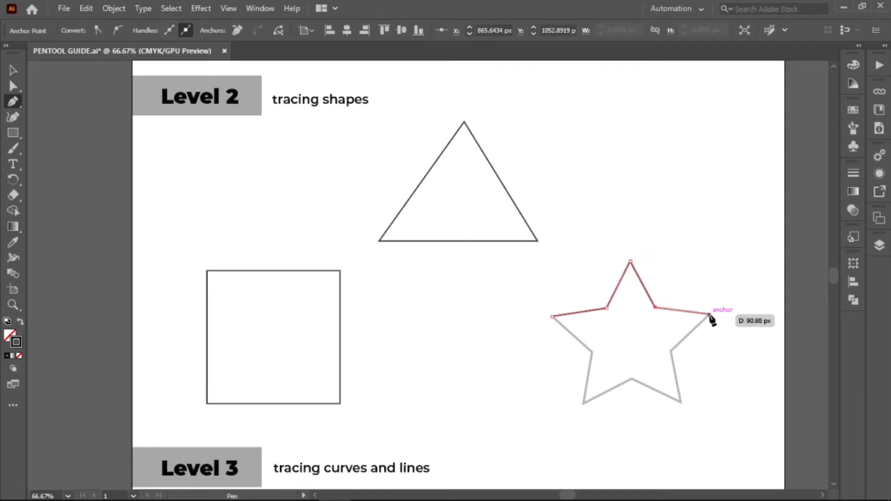
pyautogui.click(554, 317)
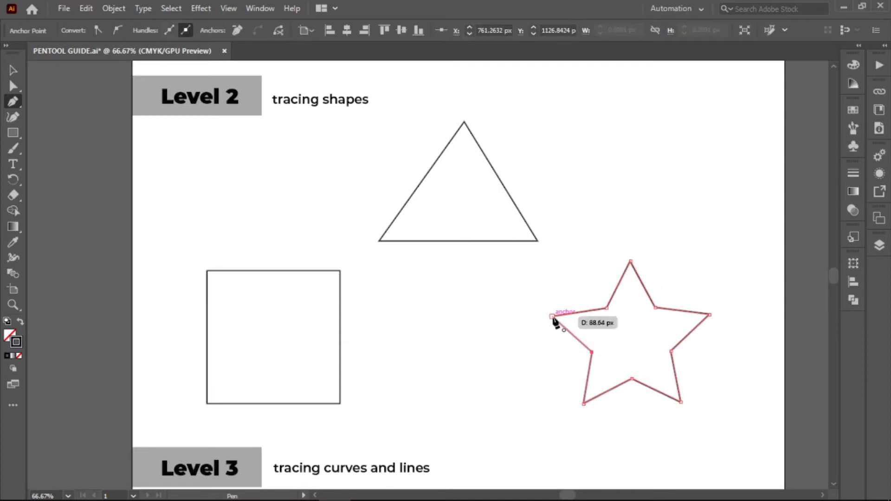
pyautogui.moveTo(522, 329)
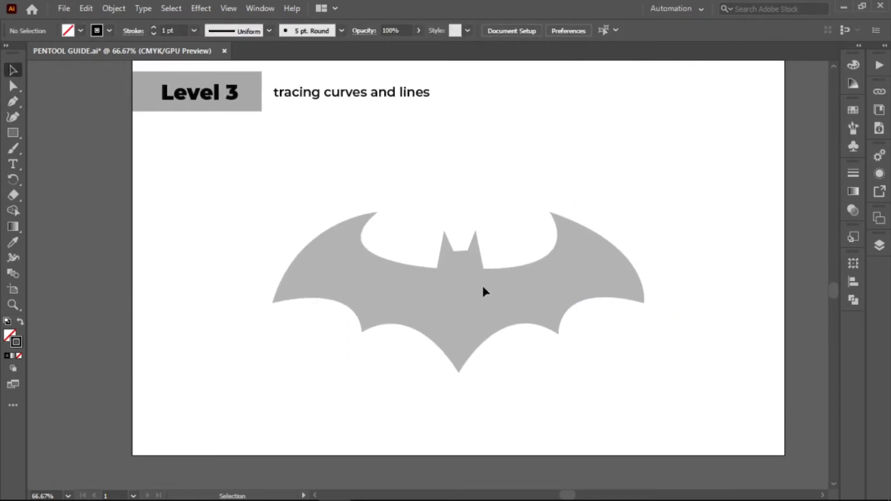
# Step: Trace the bat's wing edges with curved Pen anchors, then activate the Fill swatch
pyautogui.click(13, 100)
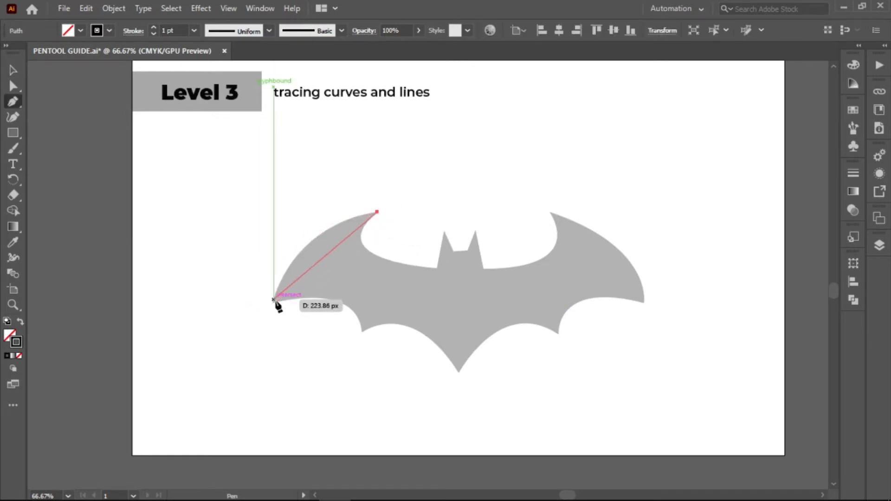
pyautogui.moveTo(274, 299); pyautogui.dragTo(246, 395)
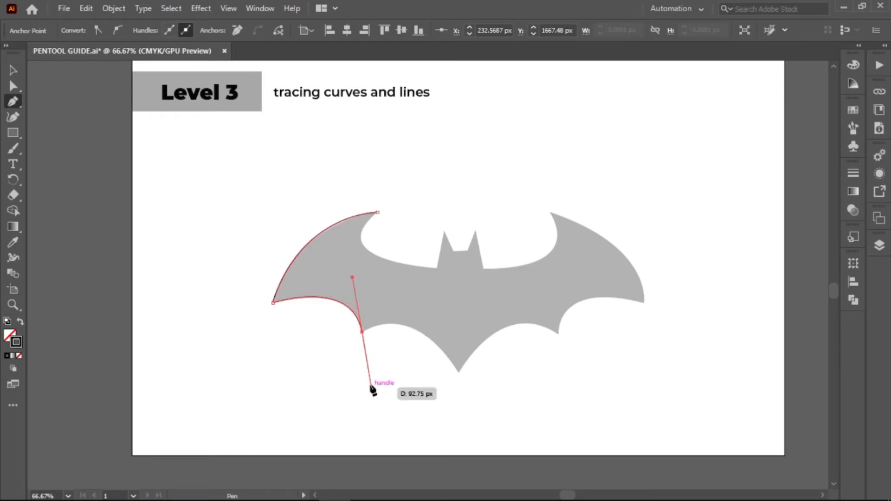
pyautogui.moveTo(363, 331); pyautogui.dragTo(502, 450)
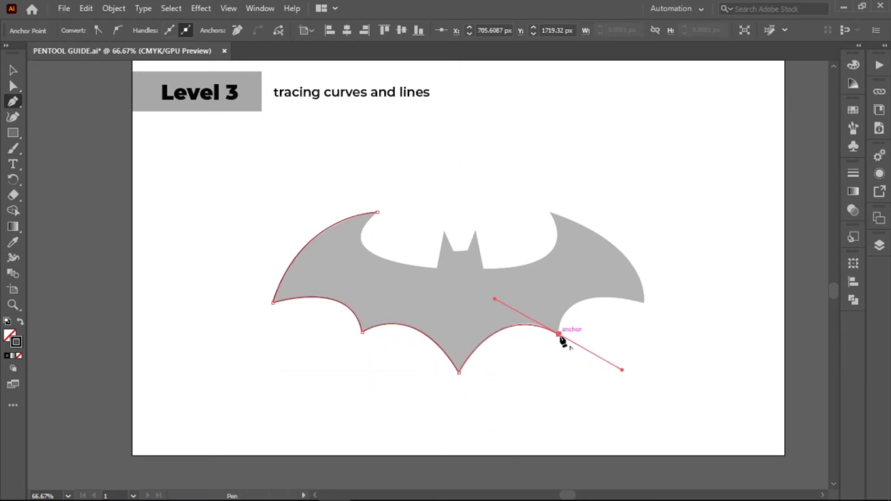
pyautogui.moveTo(560, 335); pyautogui.dragTo(654, 316)
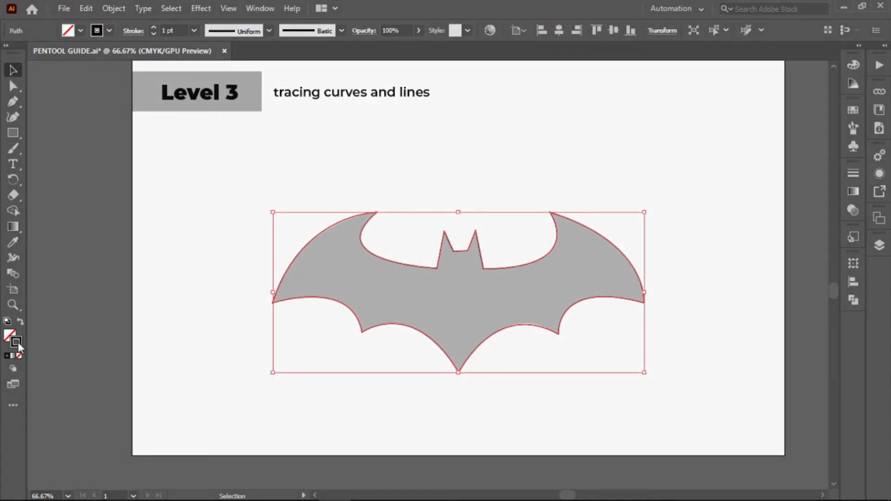
pyautogui.moveTo(10, 336)
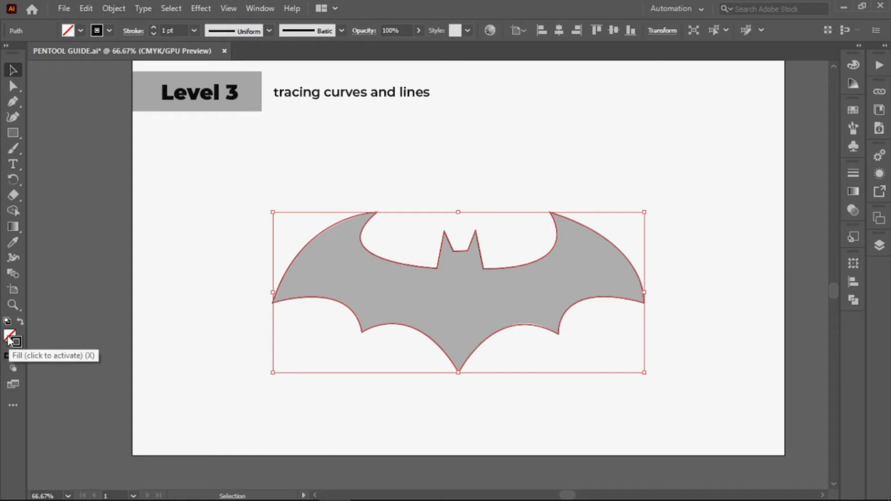
pyautogui.click(8, 356)
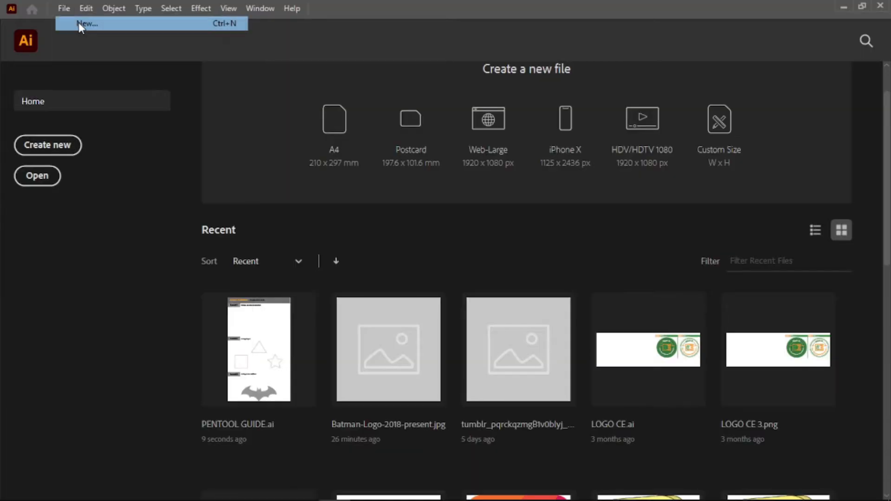
# Step: Start a new document from recent sizes and search 'color palette nature' for references
pyautogui.click(86, 23)
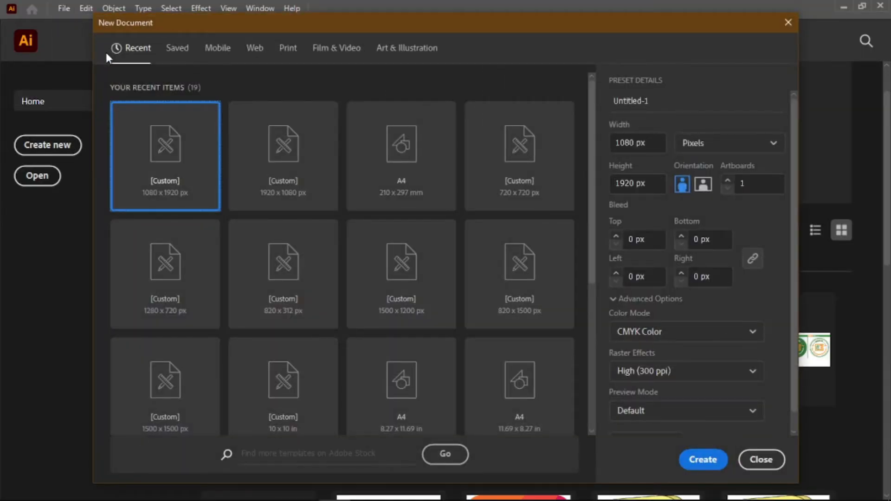
pyautogui.click(703, 183)
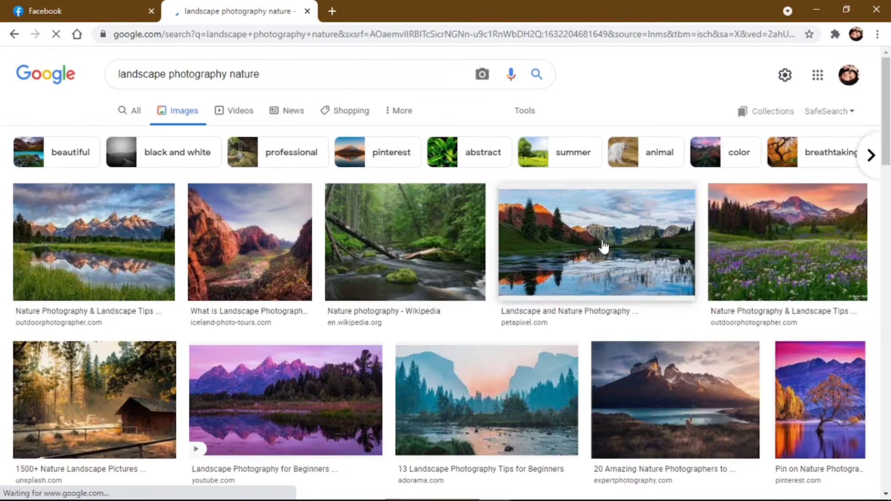
pyautogui.write('color palette nature')
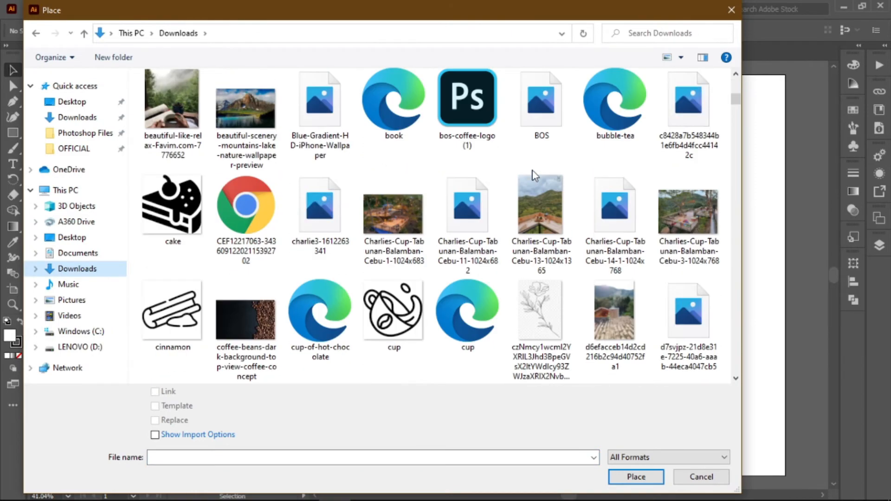
# Step: Place the reference image from Downloads beside the artboard
pyautogui.click(700, 477)
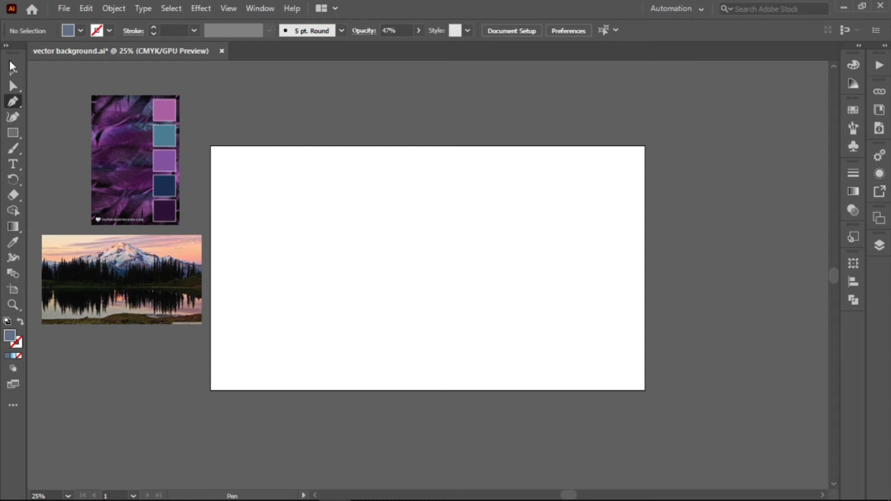
pyautogui.click(12, 70)
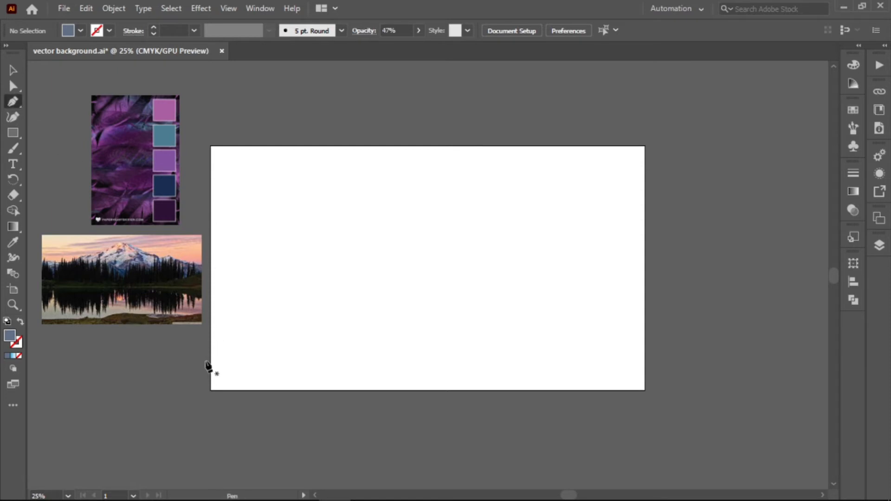
# Step: Draw the wavy grey ground outline along the bottom and the corner pine-tree peaks
pyautogui.click(210, 387)
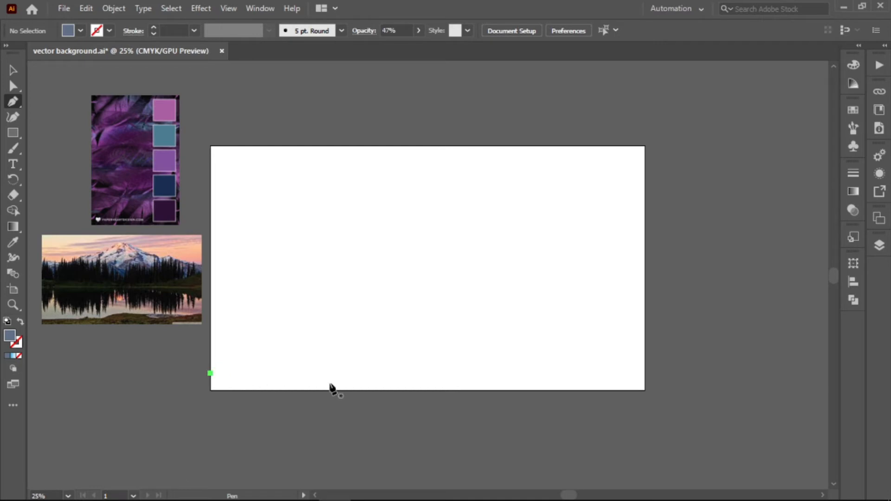
pyautogui.moveTo(311, 391); pyautogui.dragTo(349, 365)
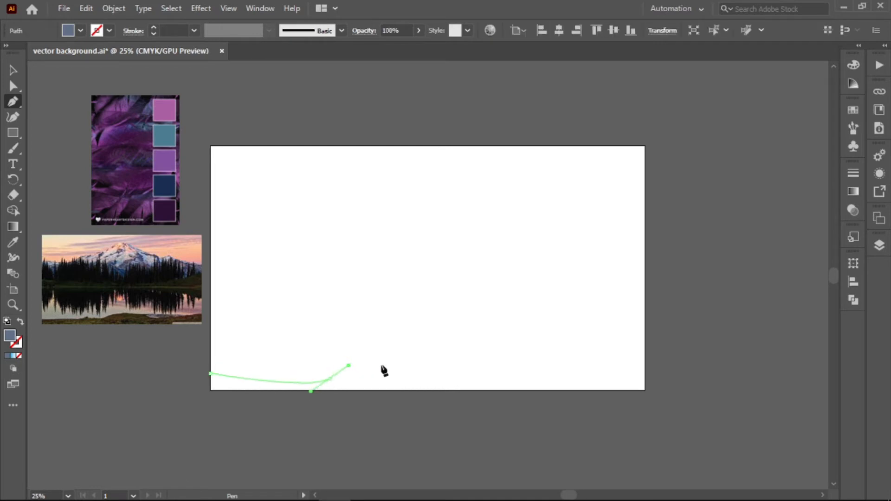
pyautogui.click(501, 373)
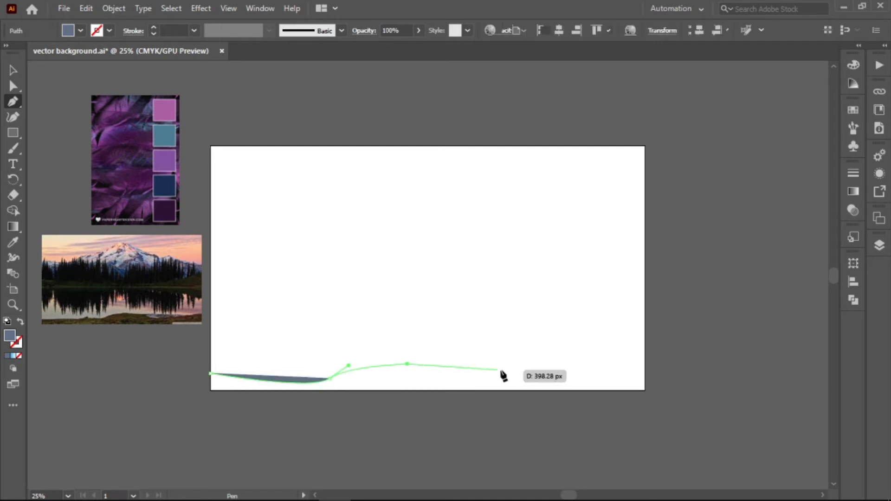
pyautogui.click(213, 380)
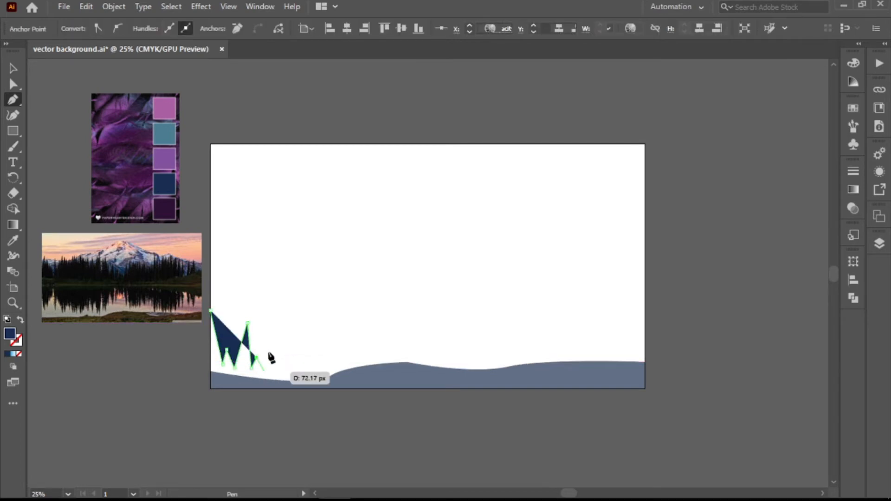
pyautogui.click(642, 298)
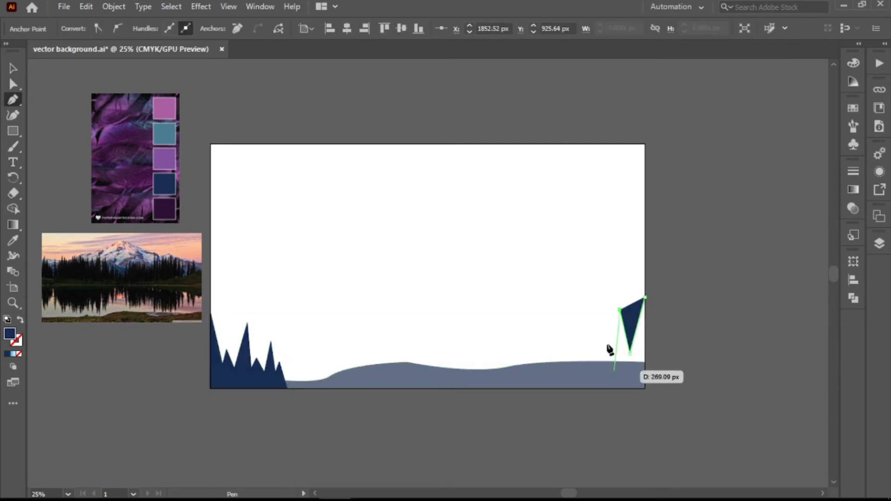
pyautogui.click(644, 389)
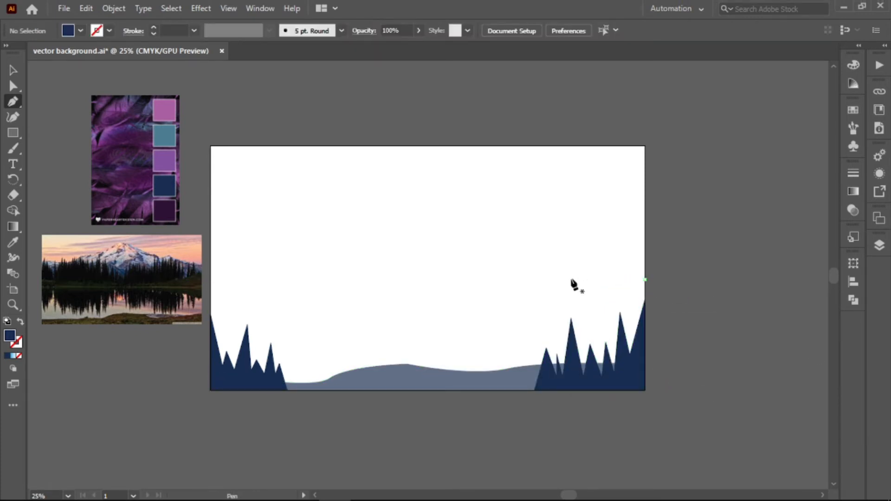
# Step: Draw the horizon line across the middle and curve its top into wavy navy hilltops
pyautogui.moveTo(643, 279); pyautogui.dragTo(213, 280)
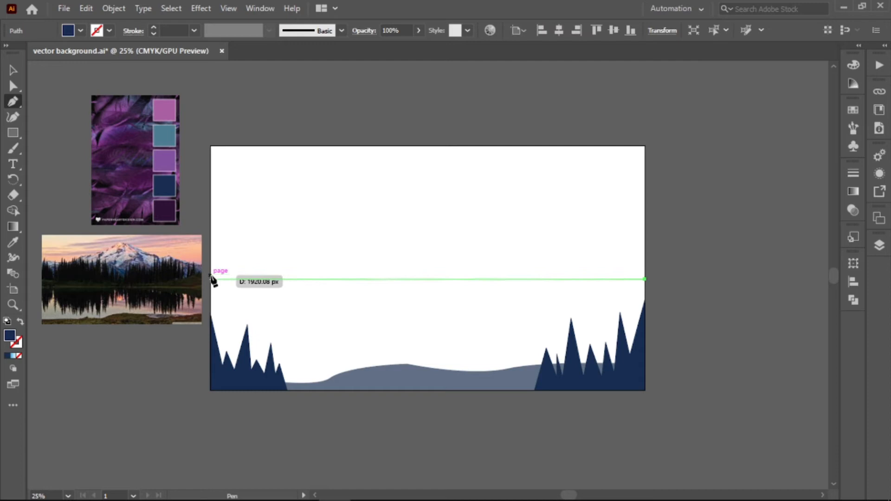
pyautogui.moveTo(212, 280); pyautogui.dragTo(254, 267)
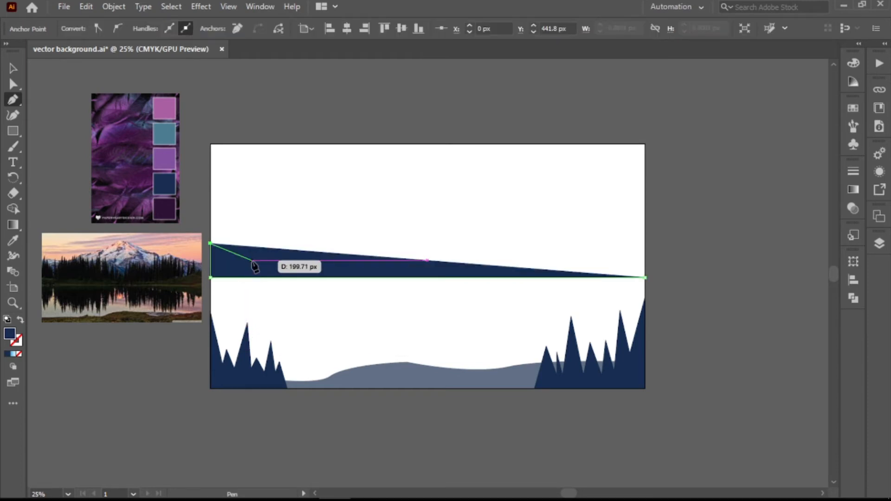
pyautogui.moveTo(255, 268); pyautogui.dragTo(332, 256)
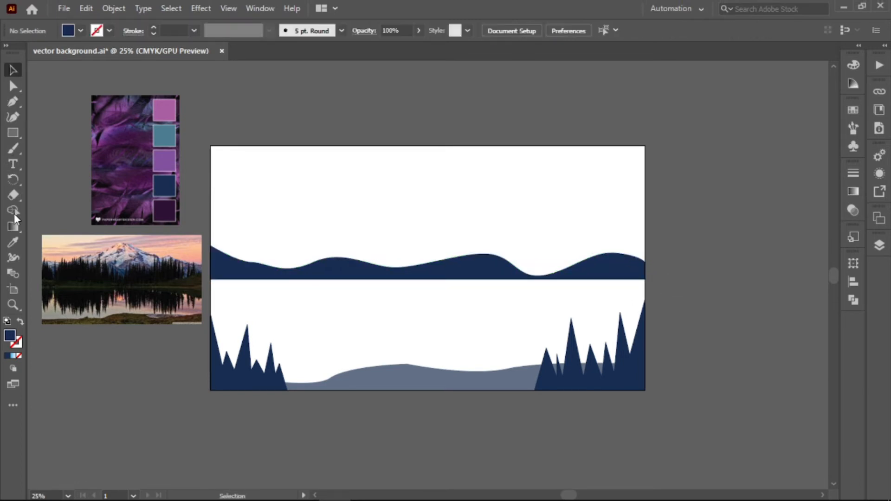
# Step: Begin outlining the near-black pine tree row over the navy hills with the Pen tool
pyautogui.click(13, 101)
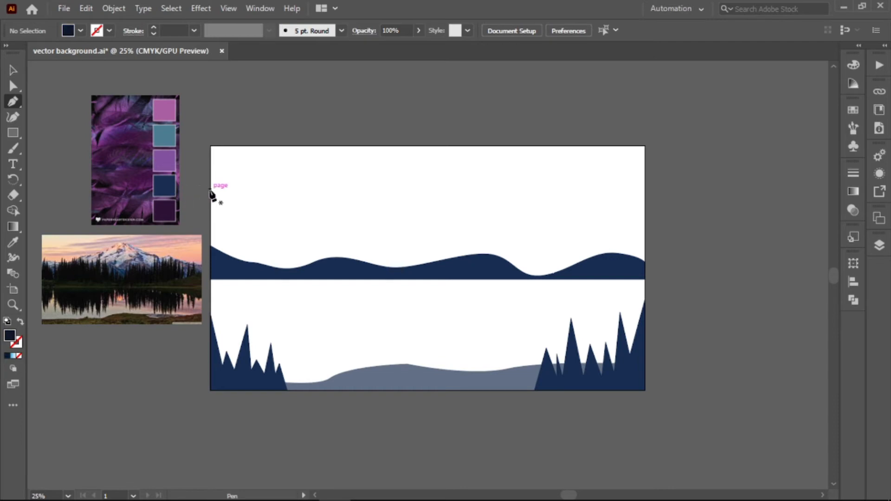
pyautogui.moveTo(211, 190); pyautogui.dragTo(221, 241)
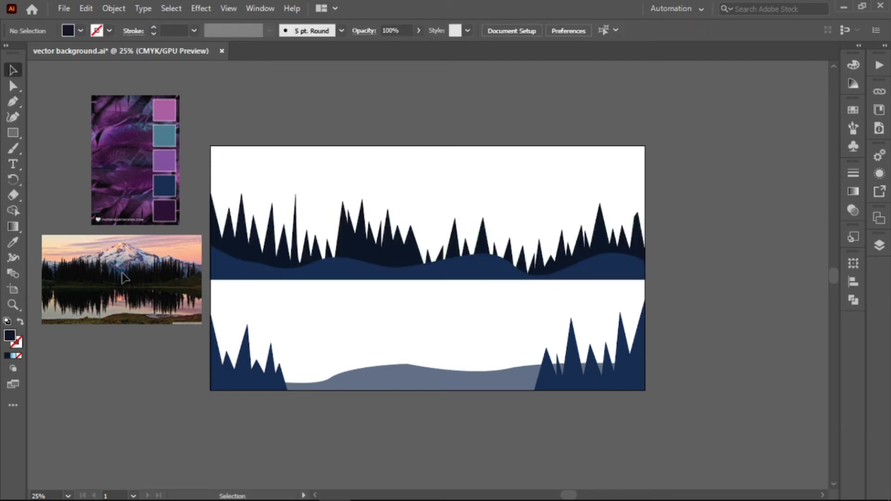
pyautogui.moveTo(125, 273)
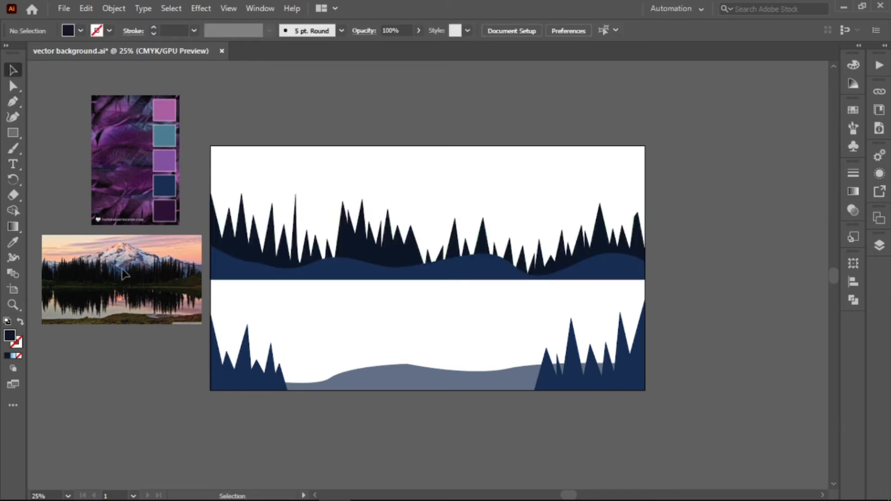
# Step: Pick the drawing tool to start the pale grey mountain peaks behind the trees
pyautogui.click(13, 127)
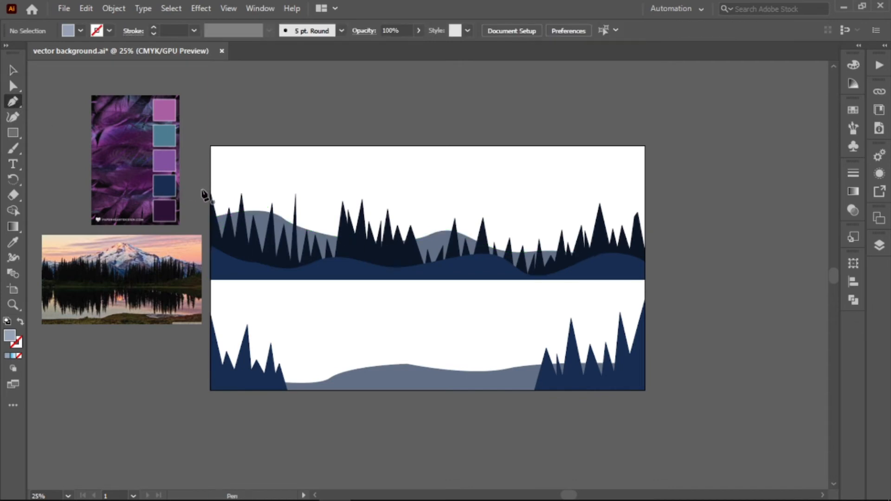
pyautogui.moveTo(209, 191)
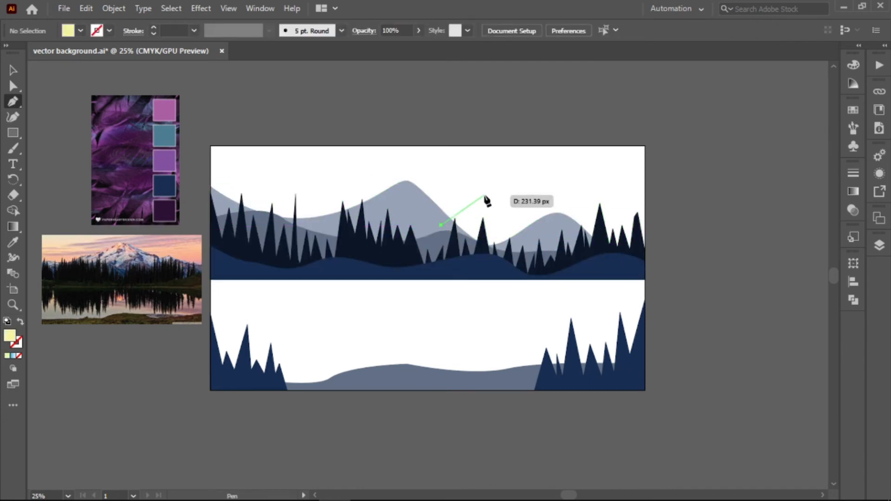
# Step: Draw a pale yellow semicircular sun rising behind the right-hand mountain peaks
pyautogui.moveTo(441, 226); pyautogui.dragTo(526, 238)
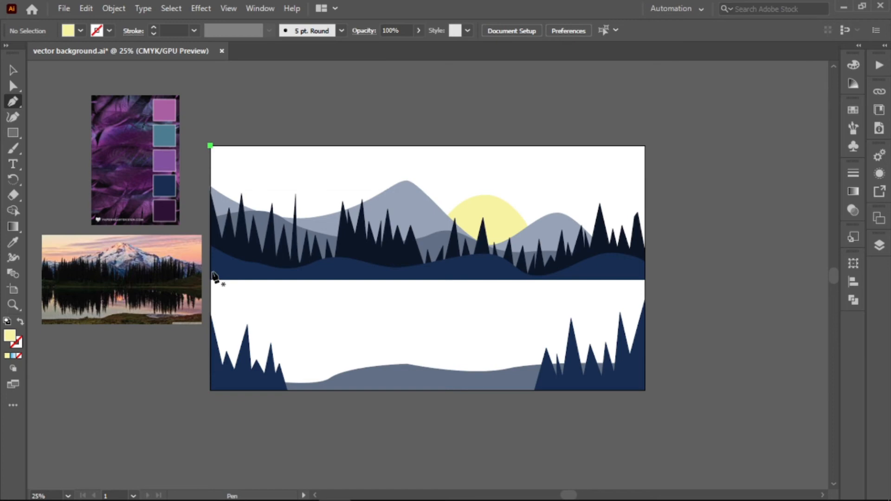
# Step: Cover the upper half with a sky shape filled with a light-to-deep blue gradient
pyautogui.moveTo(210, 276); pyautogui.dragTo(645, 276)
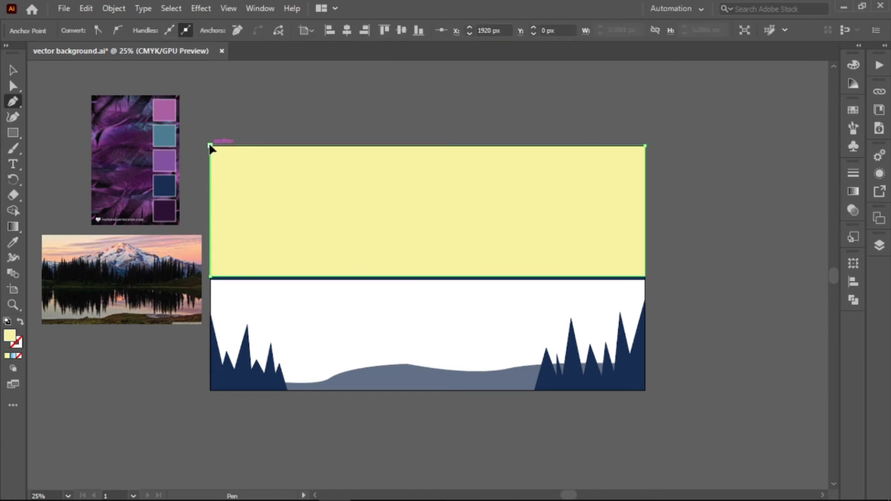
pyautogui.moveTo(7, 356)
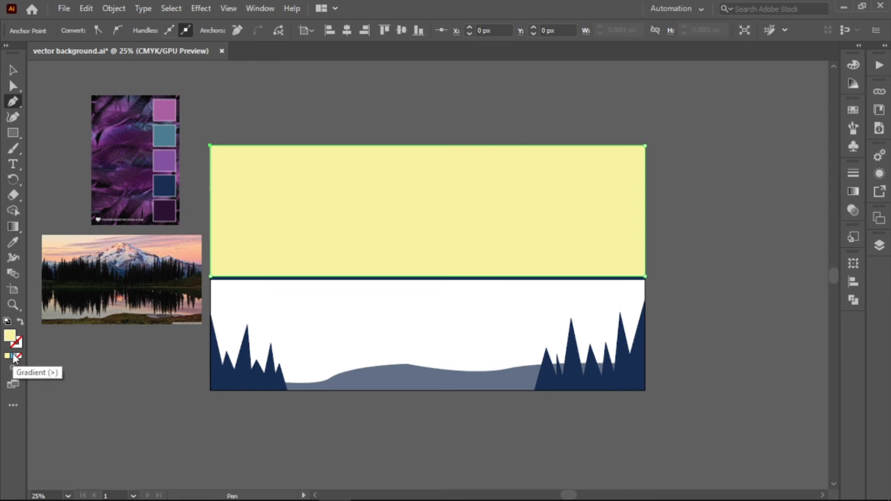
pyautogui.click(6, 356)
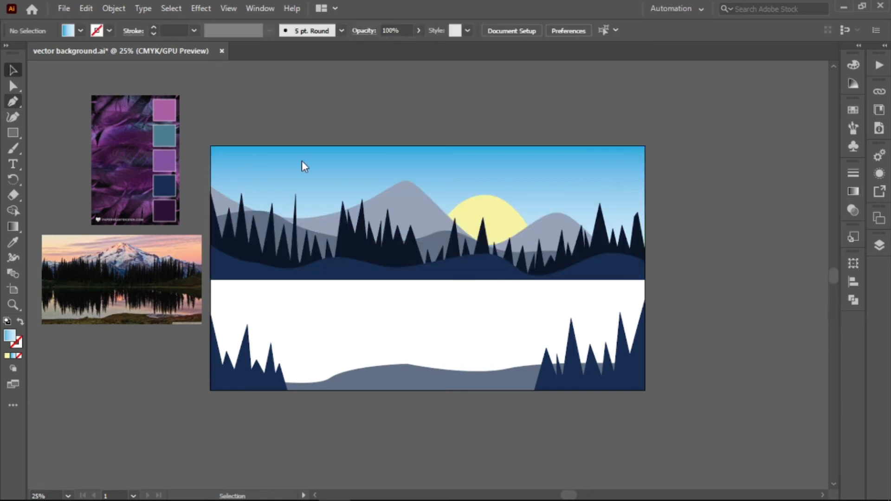
pyautogui.click(12, 101)
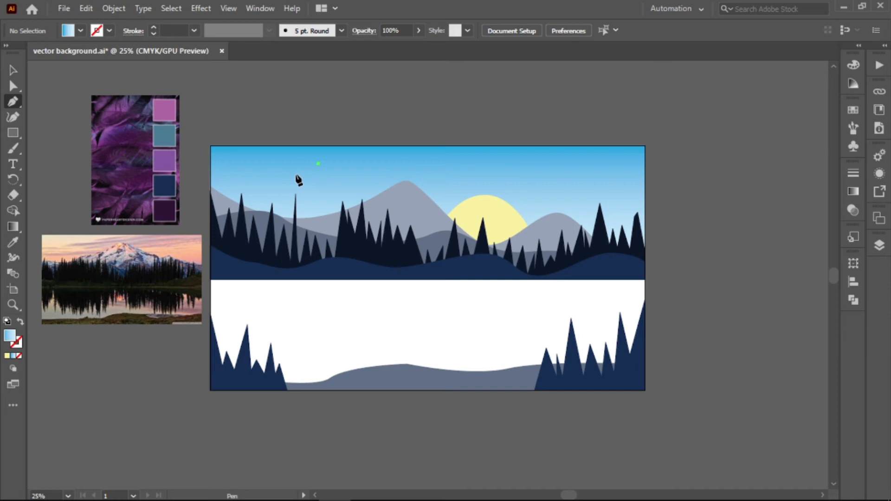
# Step: Draw two thin blue-gradient clouds, one on the left and one above the sun
pyautogui.moveTo(319, 164); pyautogui.dragTo(311, 189)
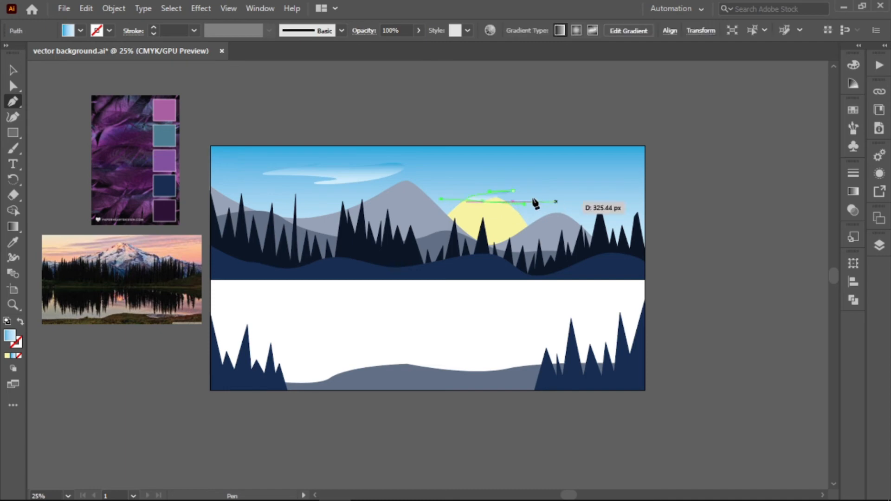
pyautogui.moveTo(534, 204); pyautogui.dragTo(551, 182)
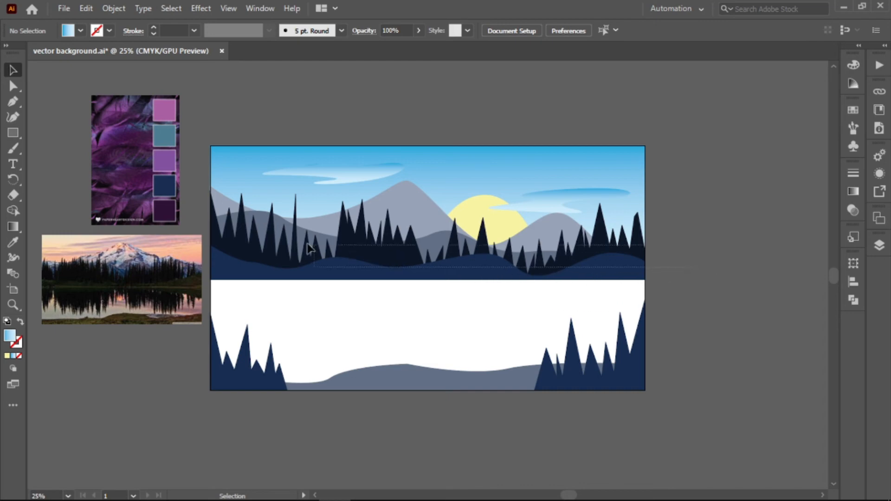
# Step: Select the upper landscape and reflect a copy horizontally into the lower half
pyautogui.click(310, 250)
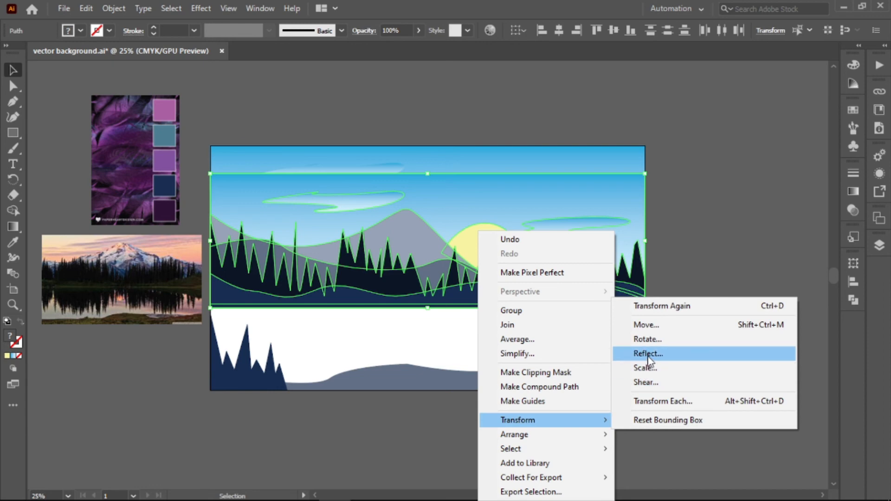
pyautogui.click(647, 354)
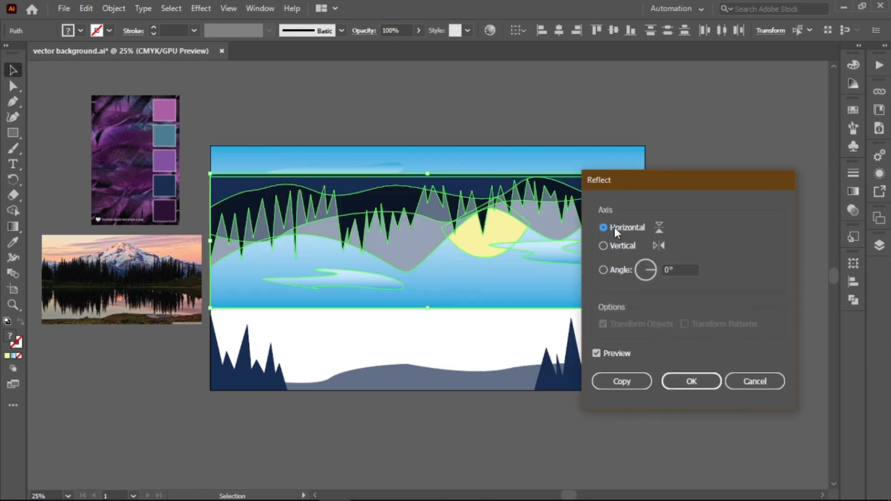
pyautogui.click(692, 382)
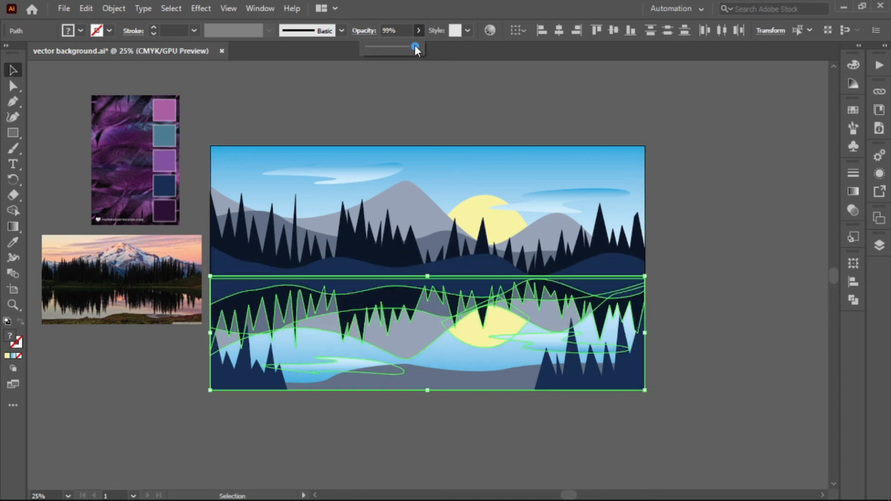
# Step: Drag the reflection's Control-bar opacity slider down to 59%
pyautogui.moveTo(415, 46); pyautogui.dragTo(395, 47)
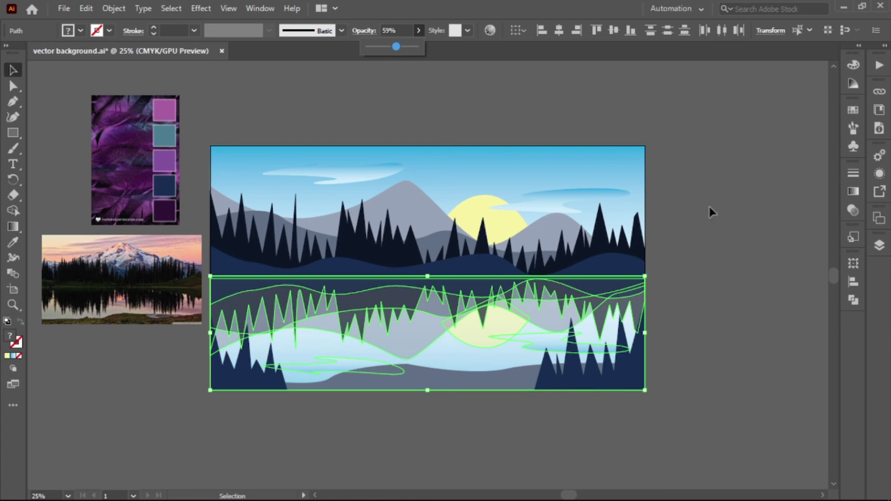